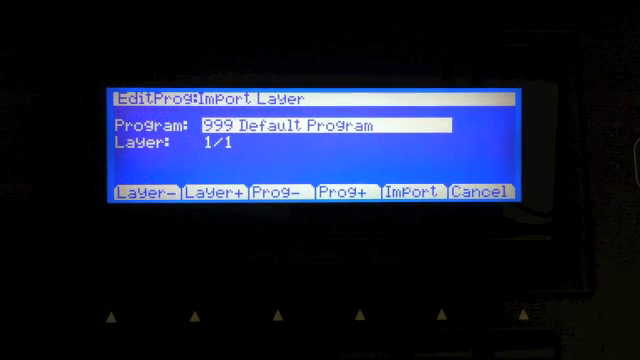
# Step: Import layer 1 of 1041 FM Parts series into program 999, then view its DSP settings
pyautogui.click(349, 194)
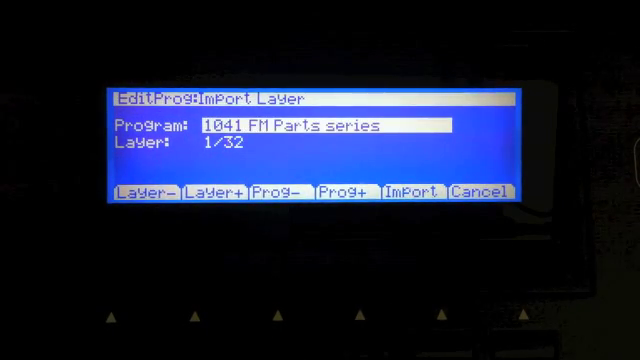
pyautogui.click(408, 192)
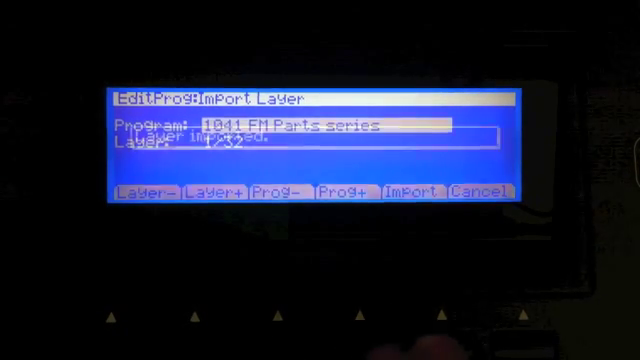
pyautogui.click(407, 192)
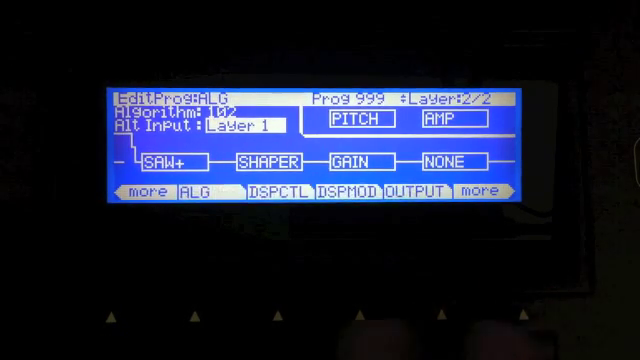
pyautogui.click(283, 196)
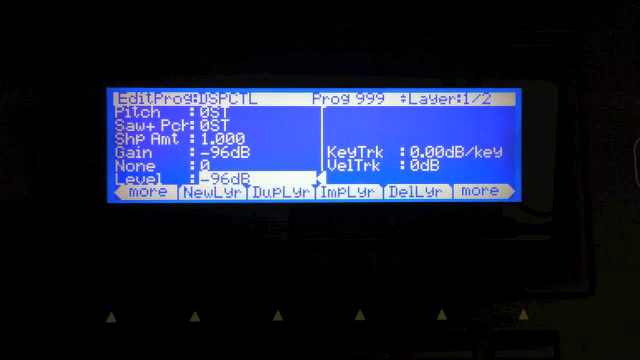
# Step: Import another 1041 FM Parts series layer, giving four layers, and inspect the layer algorithms
pyautogui.click(344, 191)
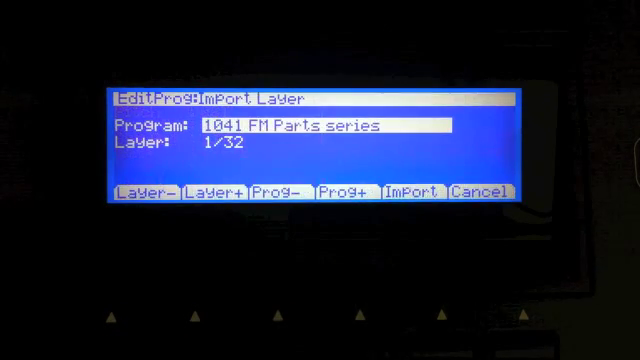
pyautogui.click(413, 192)
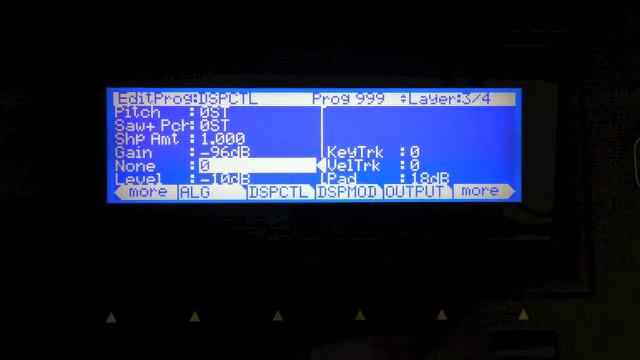
pyautogui.click(185, 192)
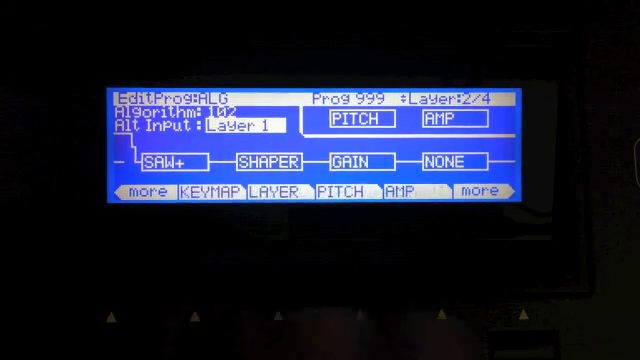
pyautogui.click(286, 193)
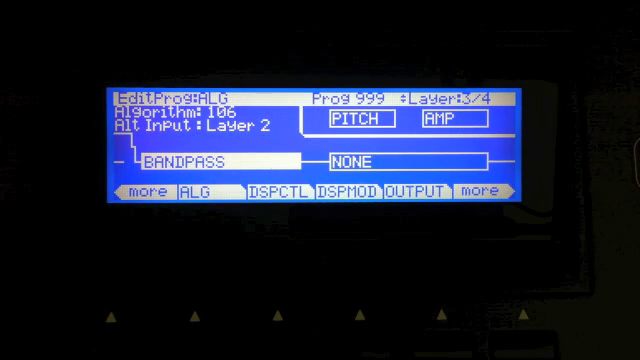
# Step: Set layer 3's bandpass frequency to G6 (1568 Hz) and width to 0.070 octaves
pyautogui.click(296, 193)
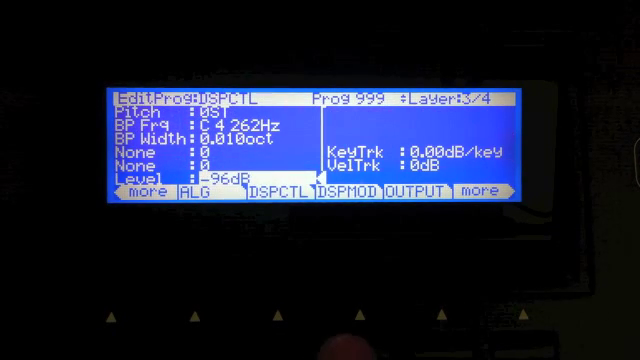
pyautogui.click(343, 195)
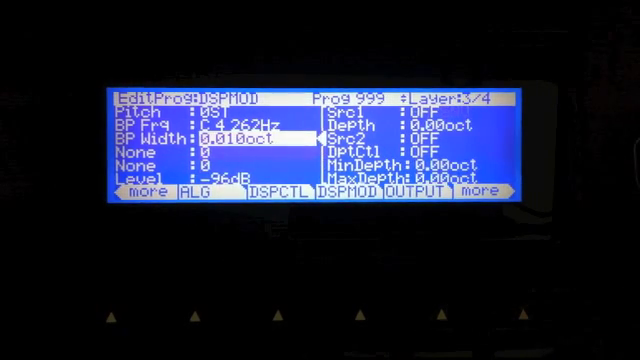
pyautogui.click(278, 198)
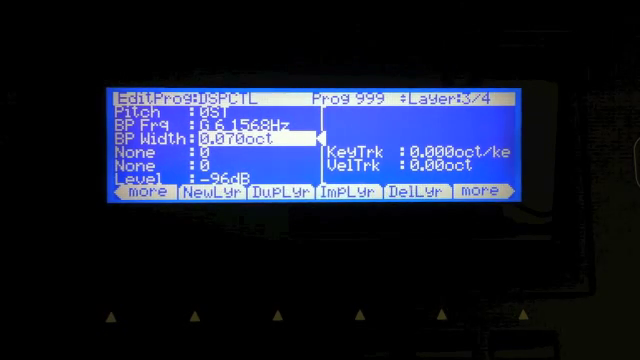
# Step: Open Import Layer with program 1041 FM Parts series selected as the source
pyautogui.click(351, 191)
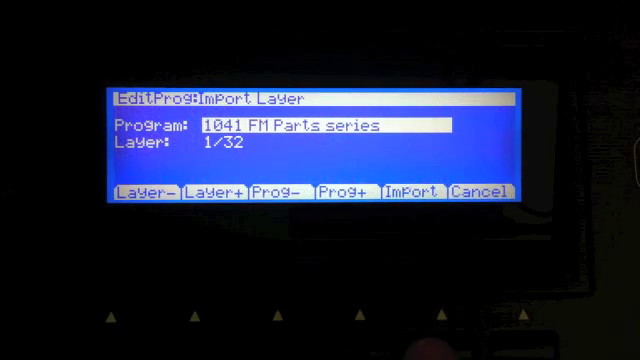
pyautogui.click(408, 194)
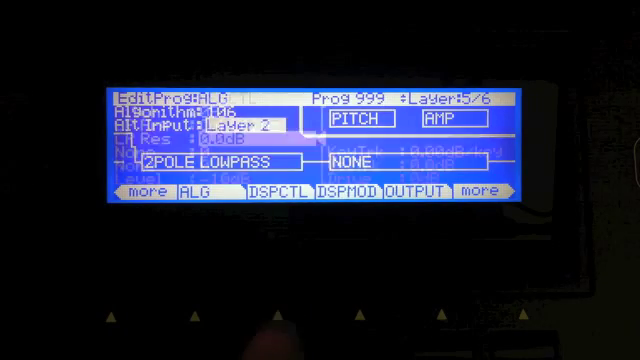
# Step: Feed layer 5 from layer 2; set layer 3's bandpass to G7 3136 Hz, 0.140 octaves
pyautogui.click(273, 195)
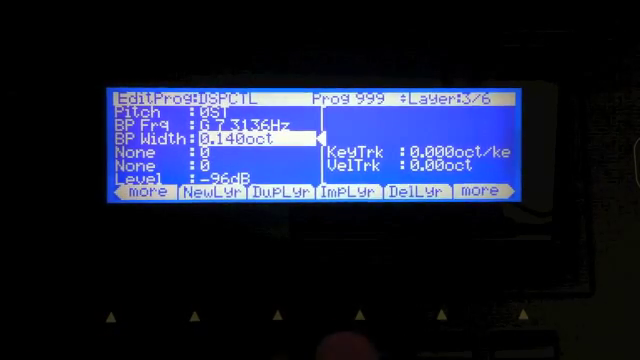
# Step: Open Import Layer from DSPCTL and move to the Layer field for program 1041
pyautogui.click(353, 192)
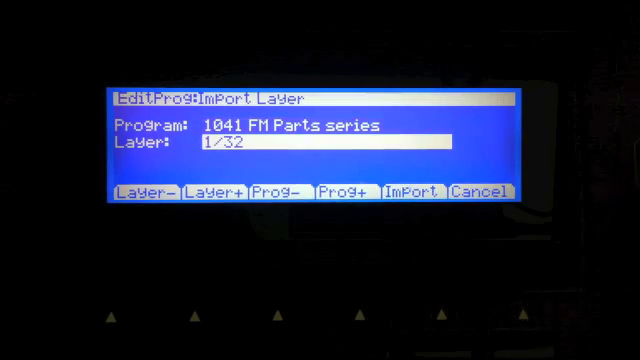
pyautogui.click(411, 194)
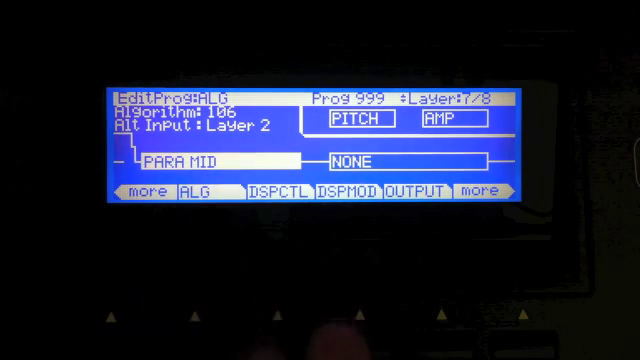
# Step: Change layer 7's second DSP block from PARA MID to 2POLE ALLPASS
pyautogui.click(287, 191)
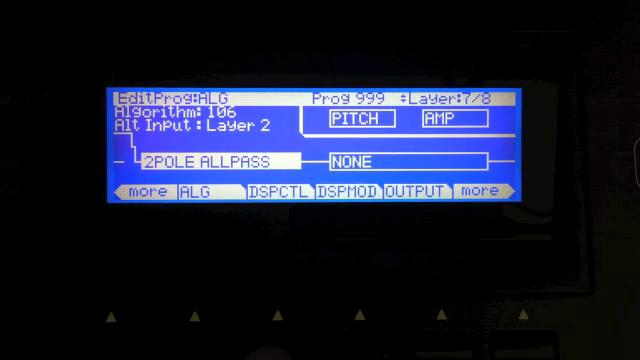
# Step: Switch layer 7's second block to SINE+ and show its pitch and amplitude parameters
pyautogui.click(289, 196)
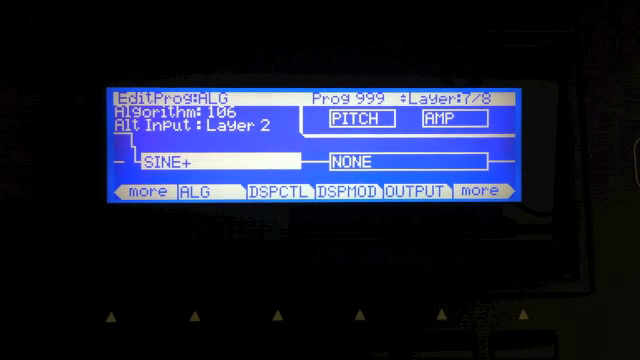
pyautogui.click(289, 191)
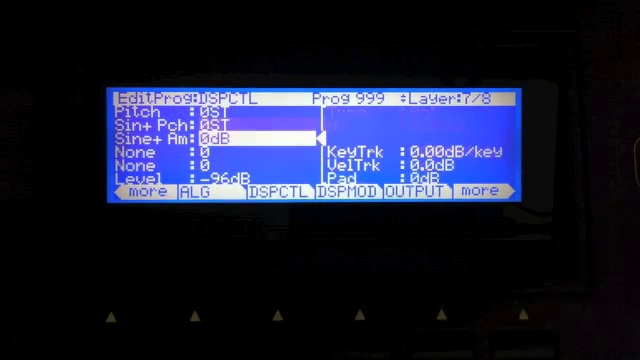